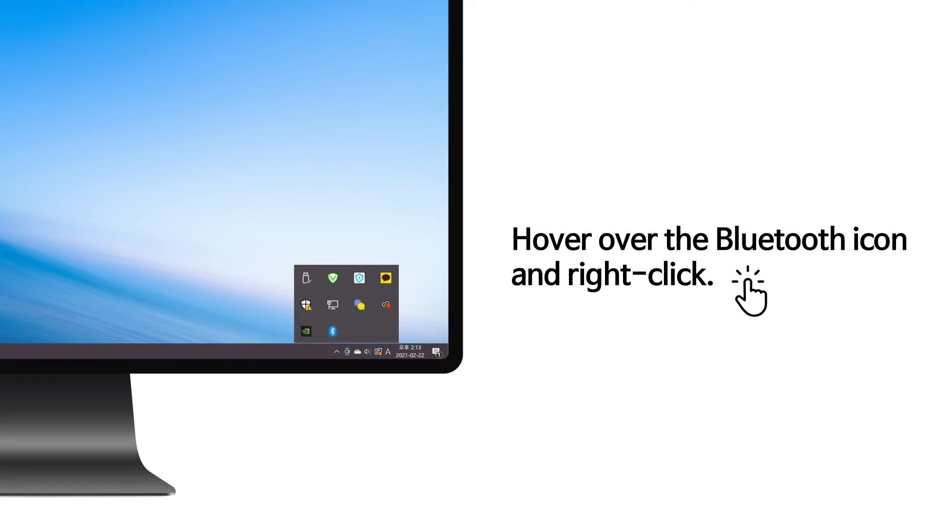
# Start adding a new Bluetooth device from the Bluetooth tray icon's menu.
pyautogui.rightClick(332, 331)
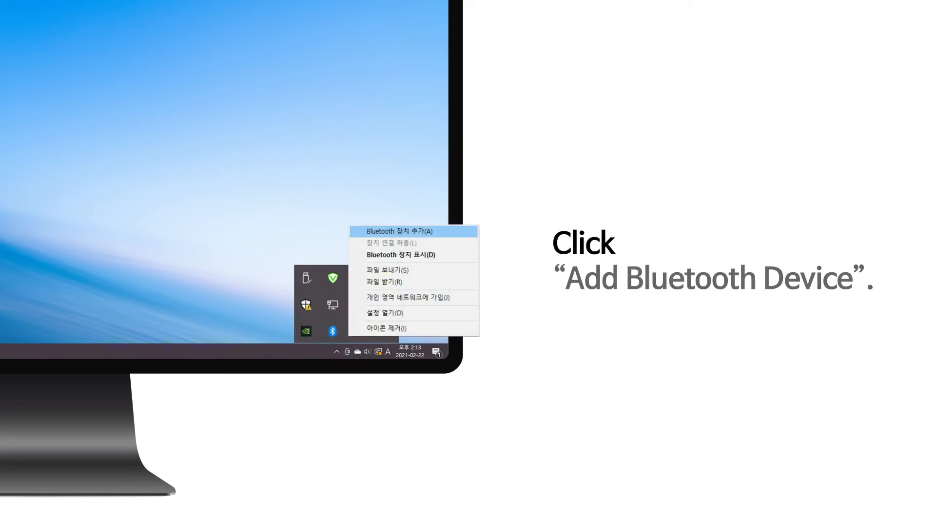
pyautogui.click(411, 232)
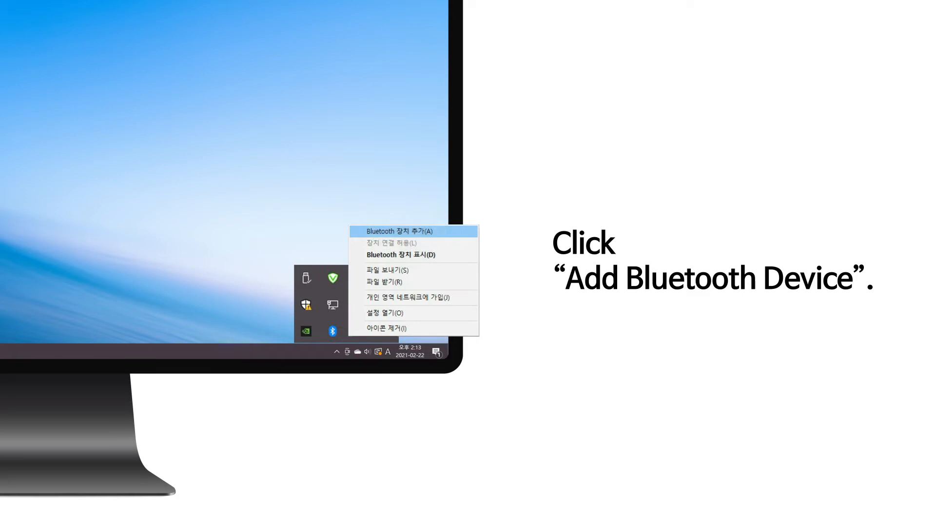
pyautogui.click(397, 231)
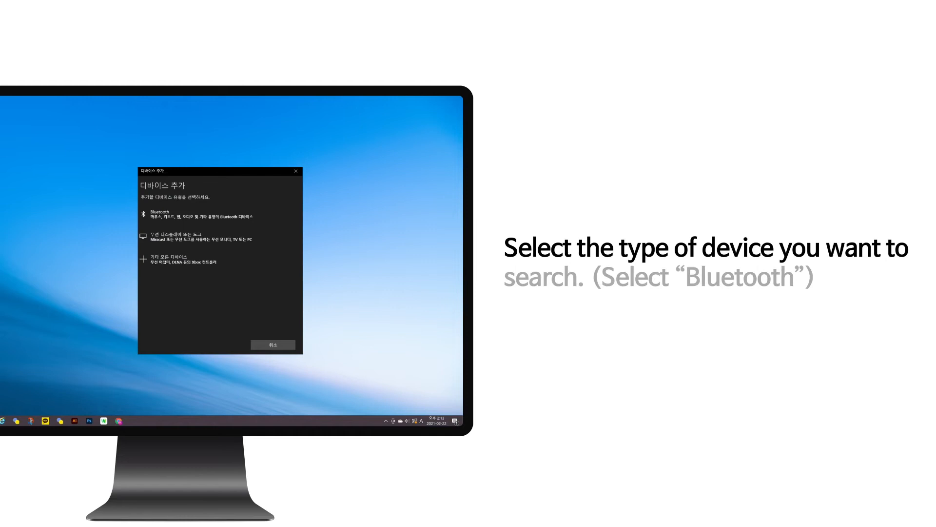
# Choose the Bluetooth device type so the search finds Actto Keyboard.
pyautogui.click(161, 214)
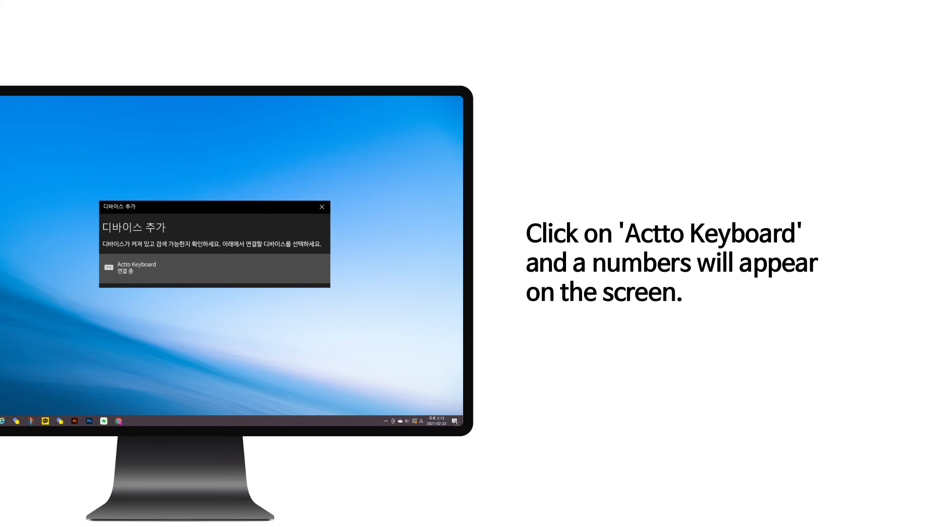
pyautogui.click(134, 268)
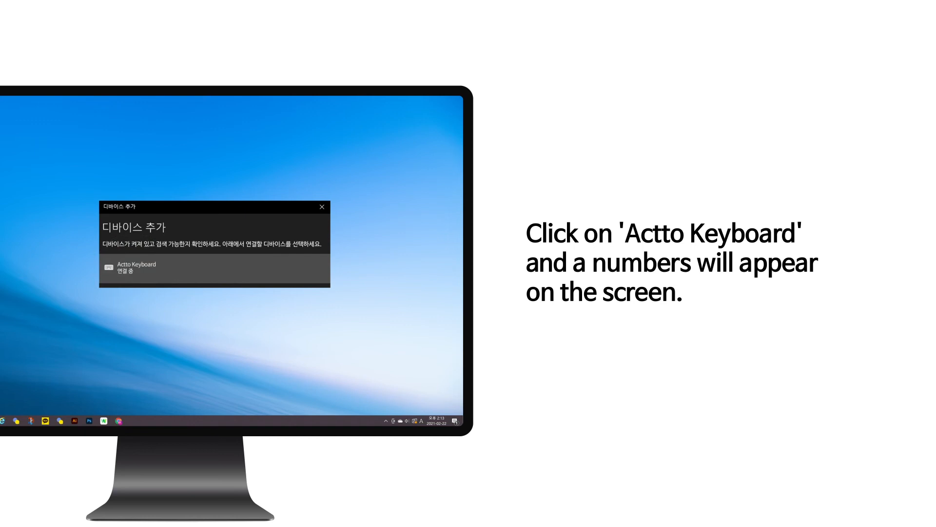
pyautogui.click(137, 267)
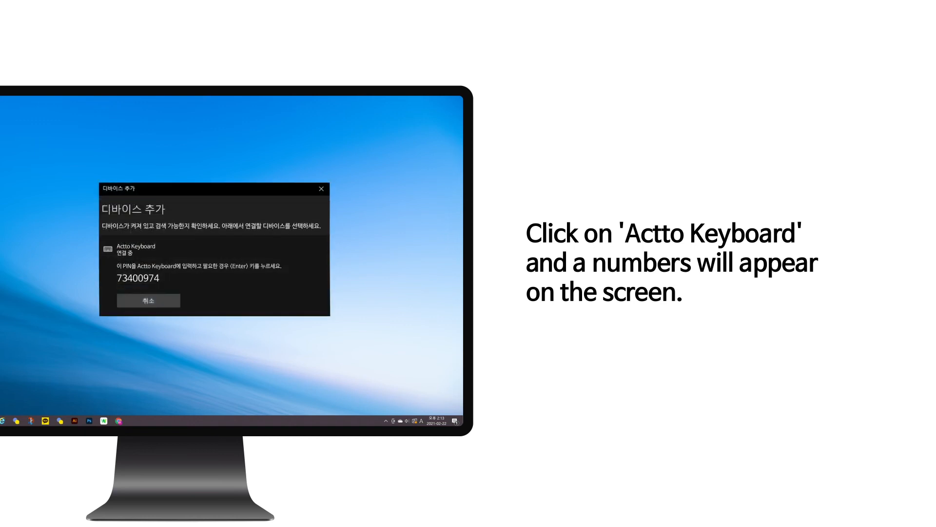
pyautogui.click(138, 278)
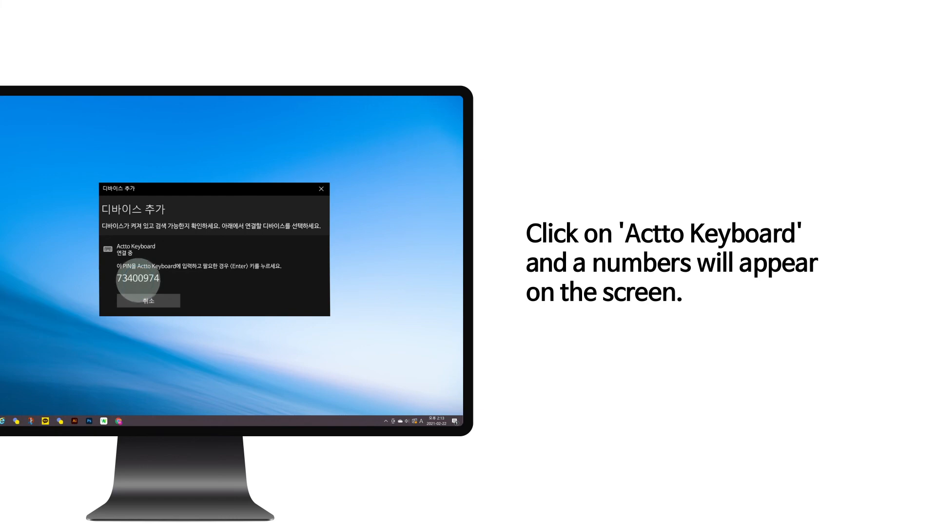